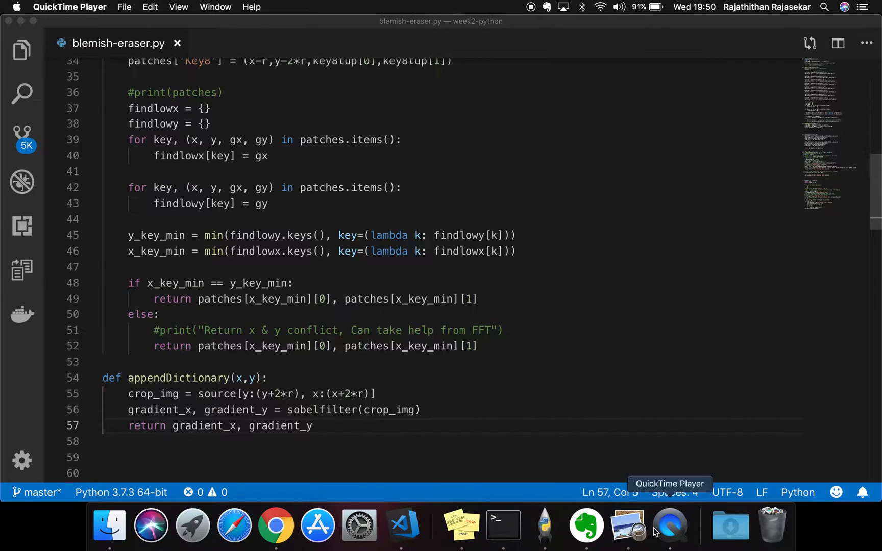
# Preview the blemished face photo, then launch blemish-eraser.py from Terminal
pyautogui.click(628, 525)
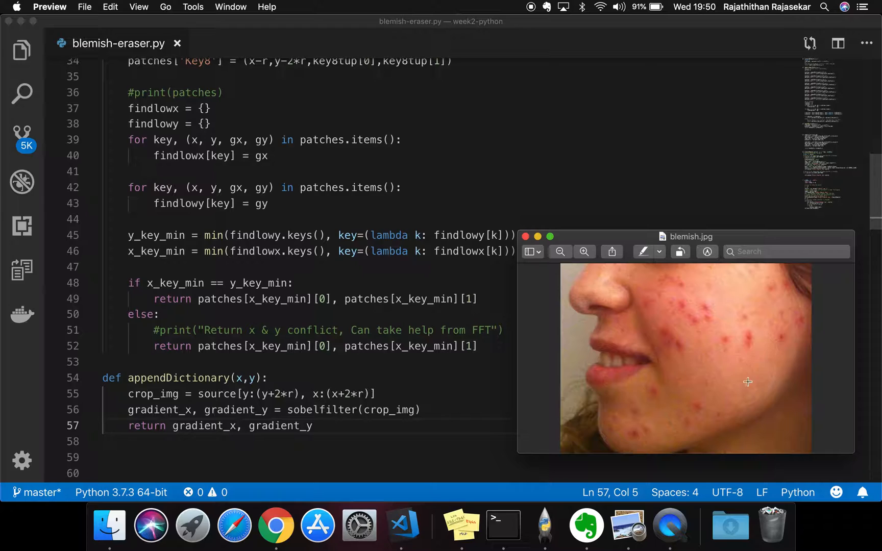
pyautogui.moveTo(539, 236)
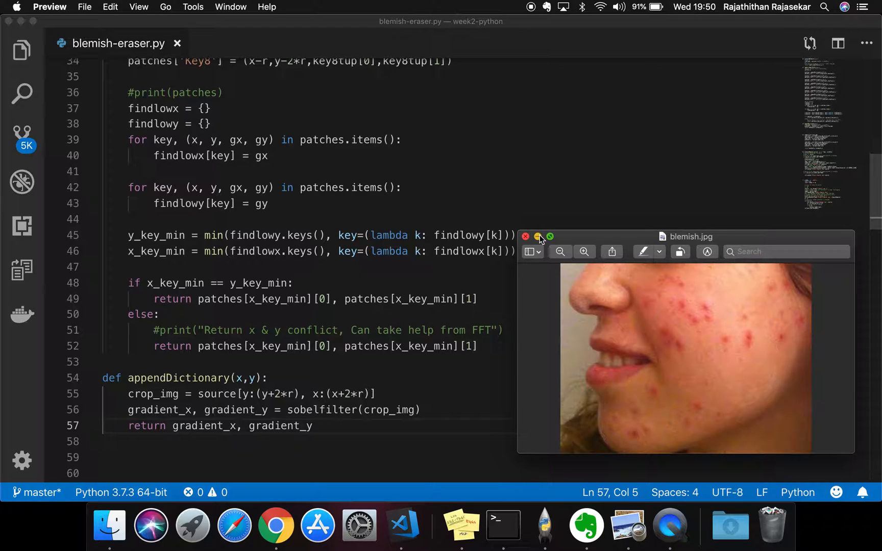
pyautogui.click(538, 237)
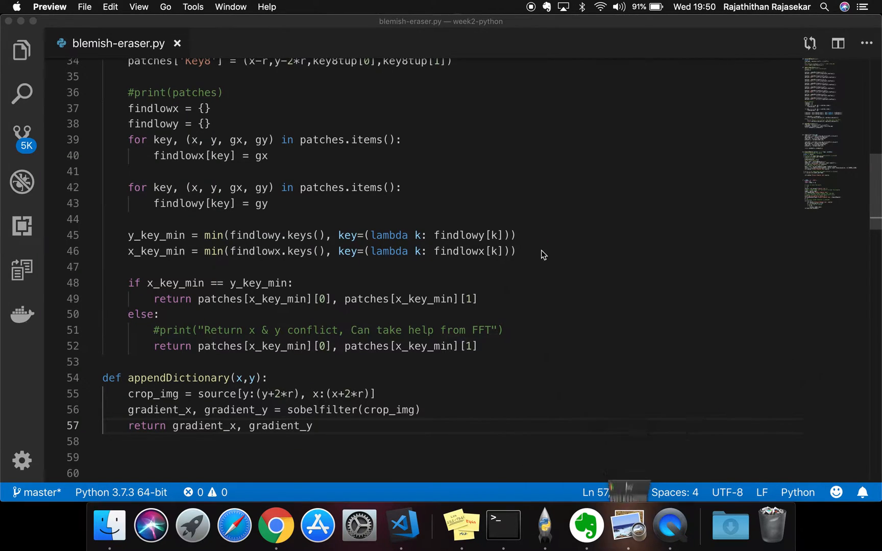
pyautogui.moveTo(400, 525)
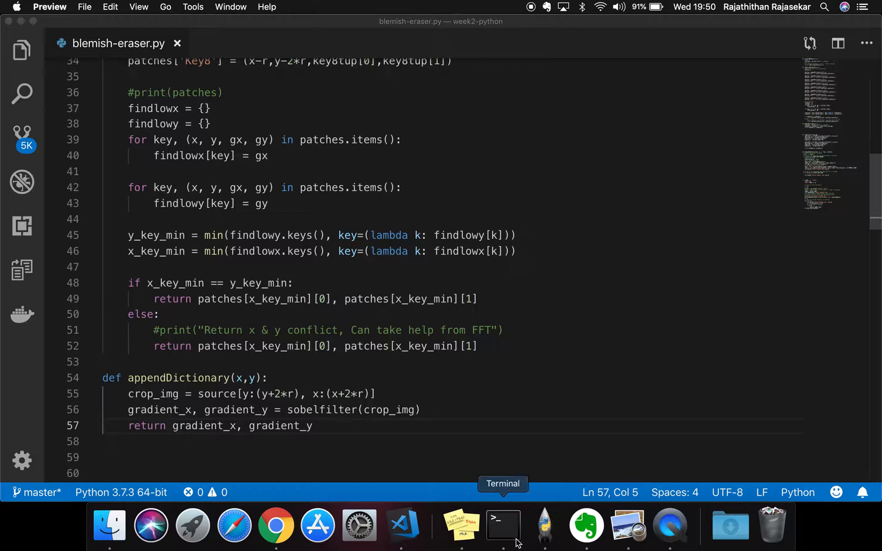
pyautogui.click(502, 525)
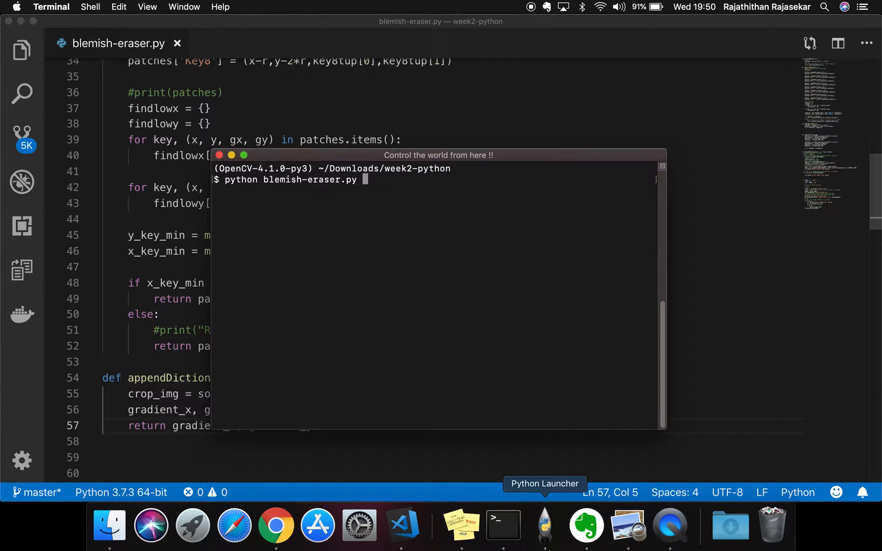
pyautogui.press('enter')
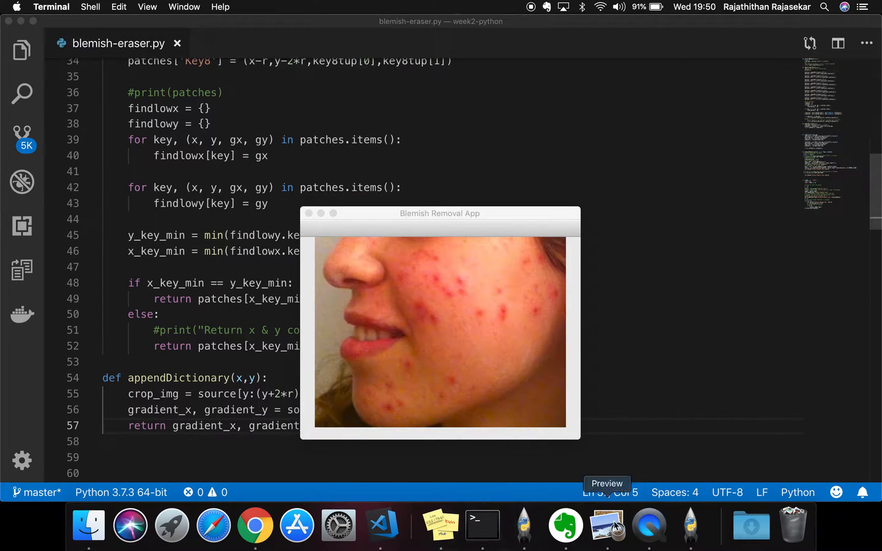
# Bring the Blemish Removal App window forward and move it slightly higher
pyautogui.click(688, 525)
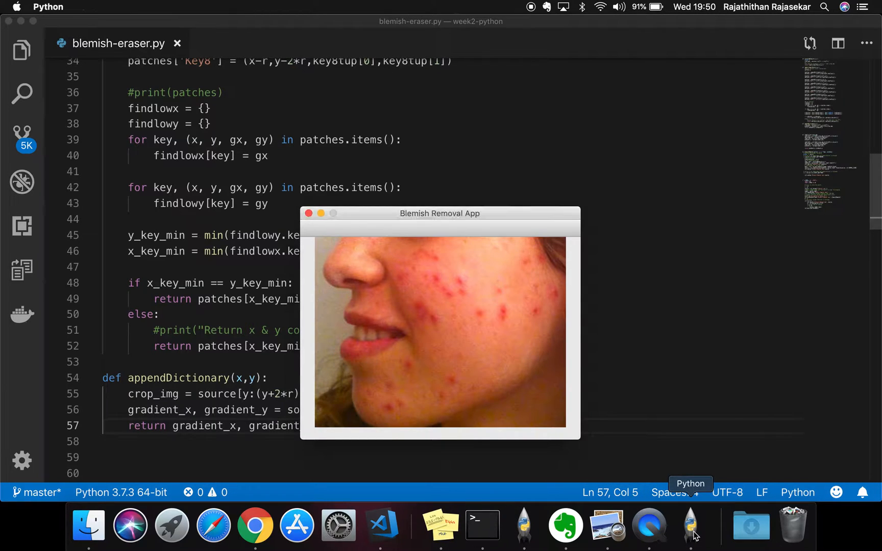
pyautogui.moveTo(440, 214); pyautogui.dragTo(452, 169)
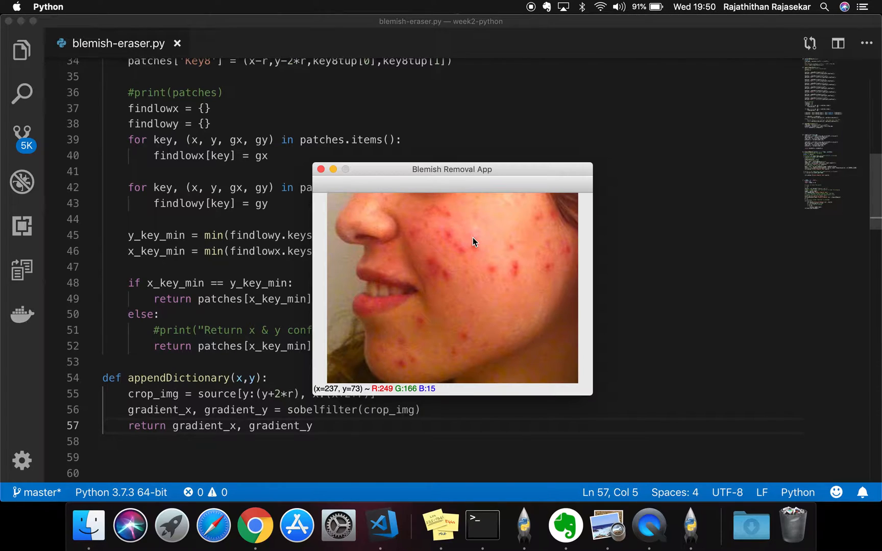
pyautogui.moveTo(478, 269)
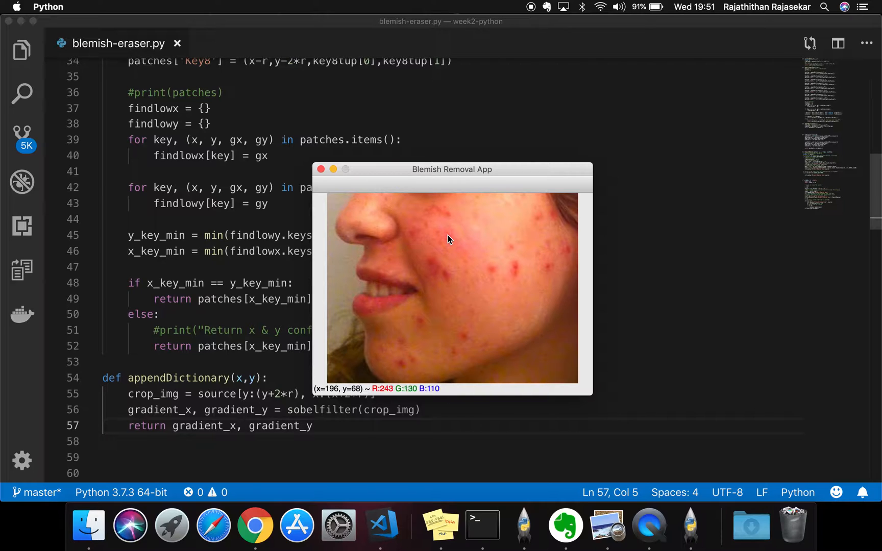
pyautogui.moveTo(501, 246)
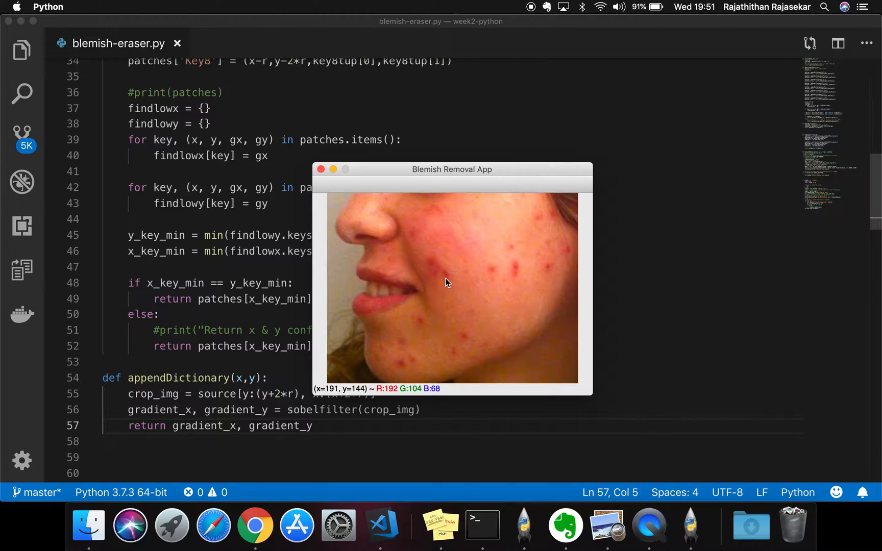
pyautogui.moveTo(413, 242)
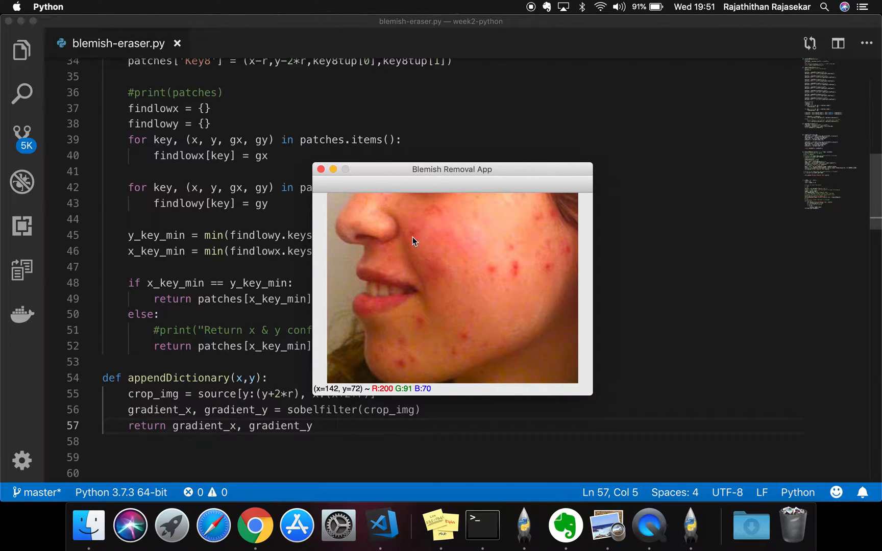
pyautogui.moveTo(398, 346)
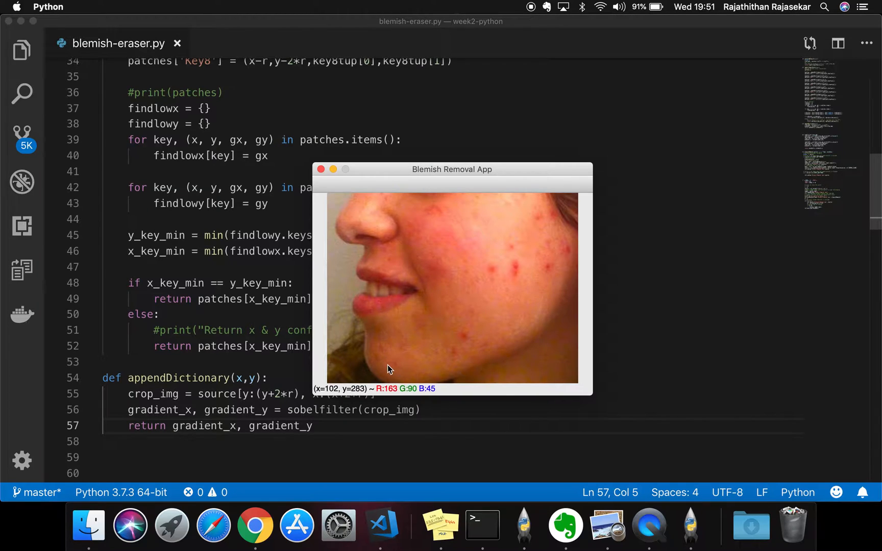
pyautogui.moveTo(472, 343)
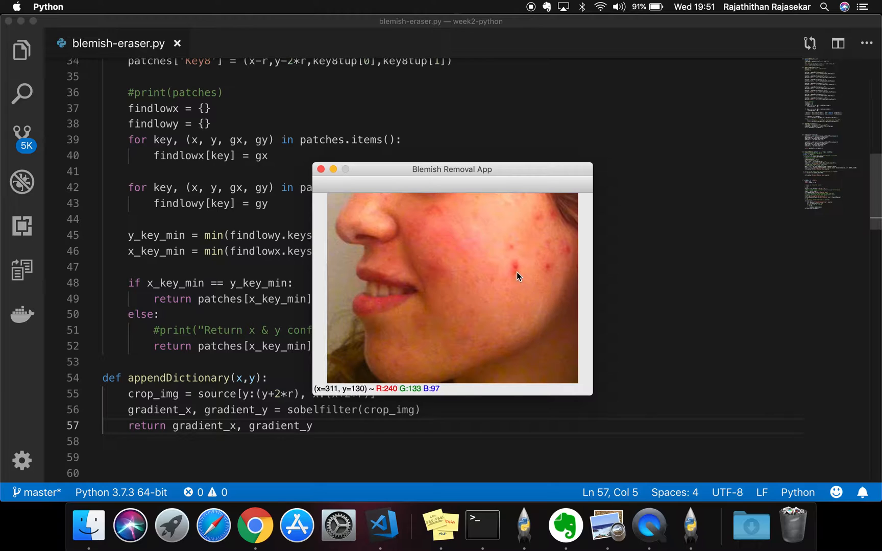
pyautogui.moveTo(546, 257)
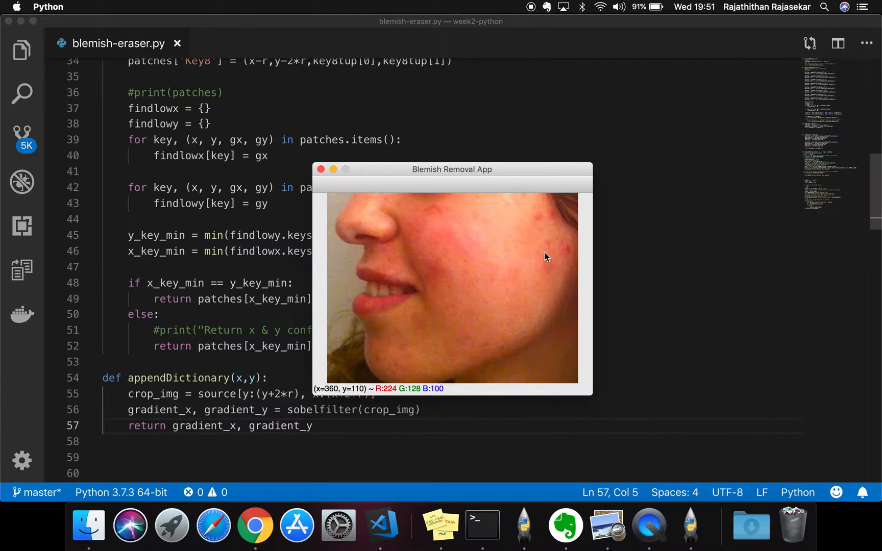
pyautogui.moveTo(552, 219)
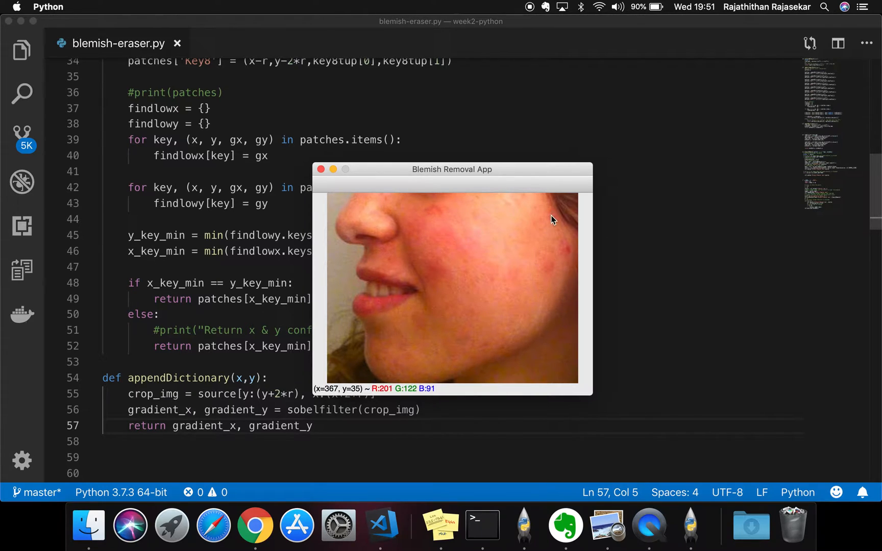
pyautogui.moveTo(513, 276)
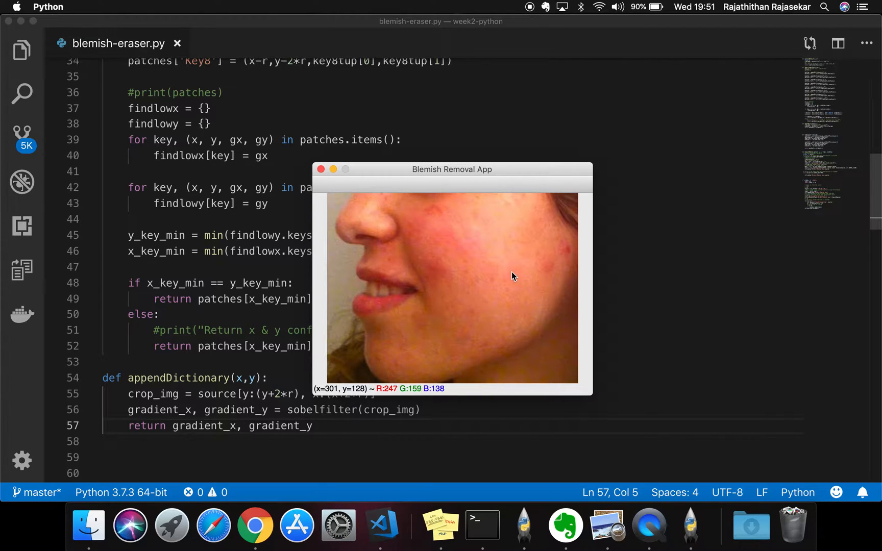
pyautogui.moveTo(445, 228)
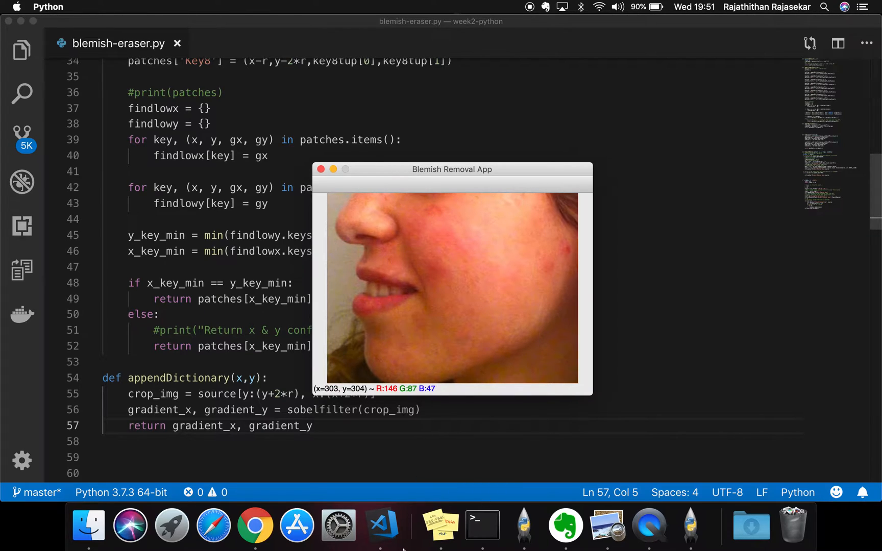
pyautogui.moveTo(441, 525)
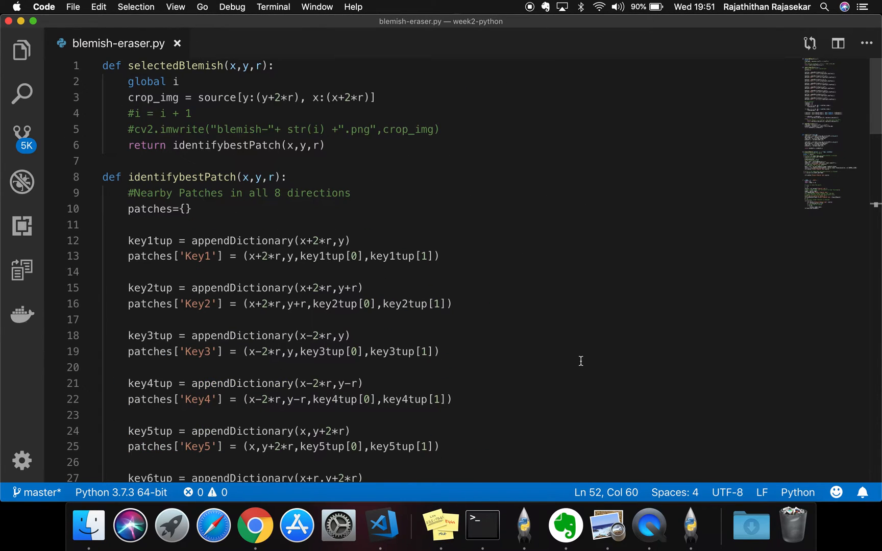
pyautogui.moveTo(437, 141)
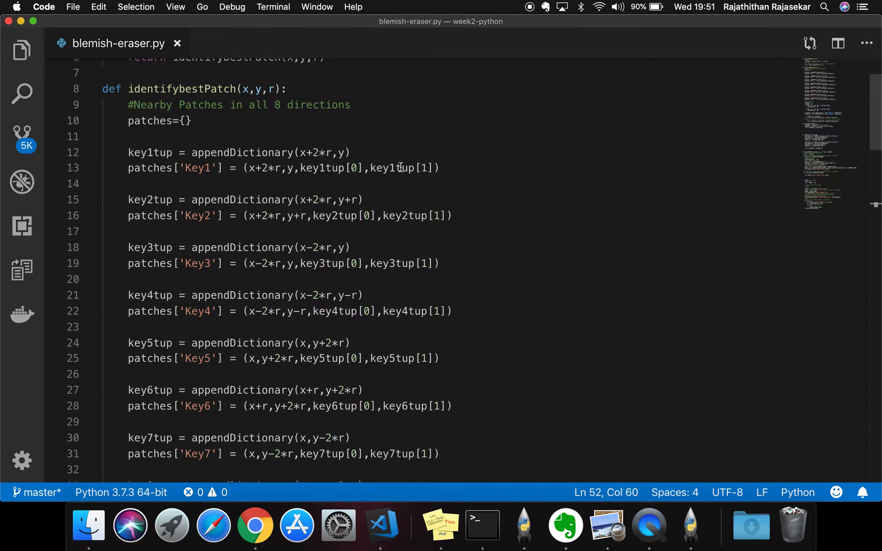
# Scroll through identifybestPatch and appendDictionary down to the blemishRemoval callback
pyautogui.scroll(-3)
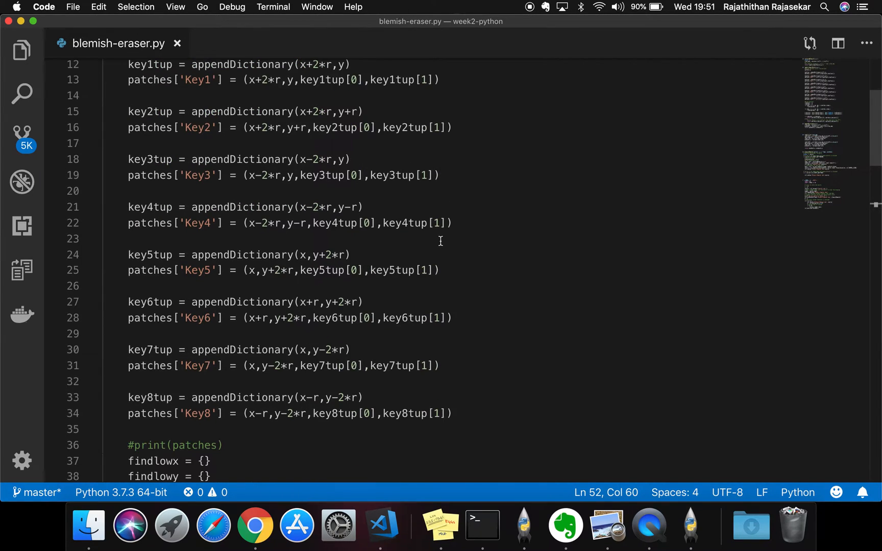
pyautogui.moveTo(476, 207)
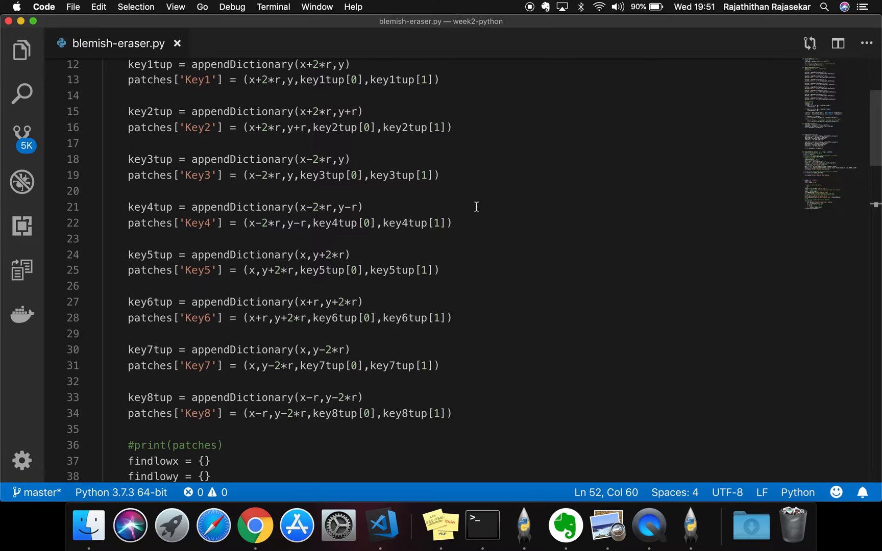
pyautogui.scroll(-3)
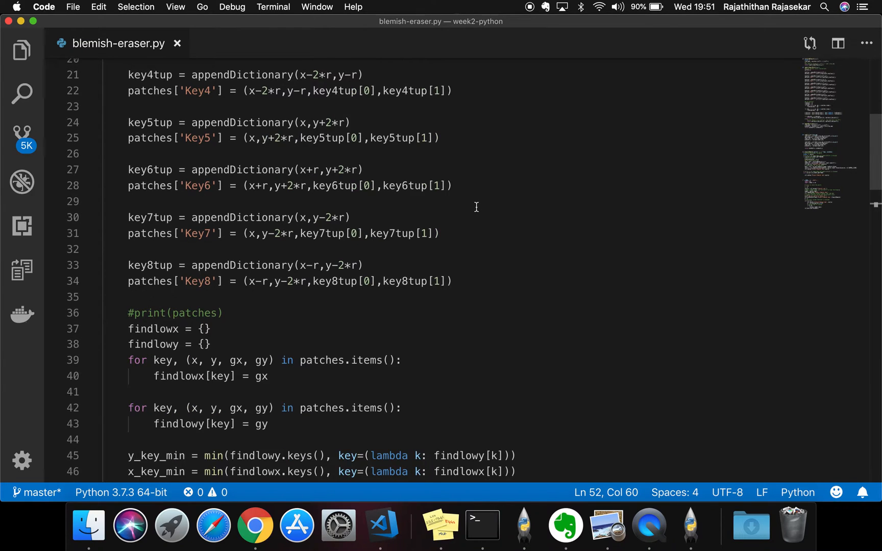
pyautogui.scroll(-3)
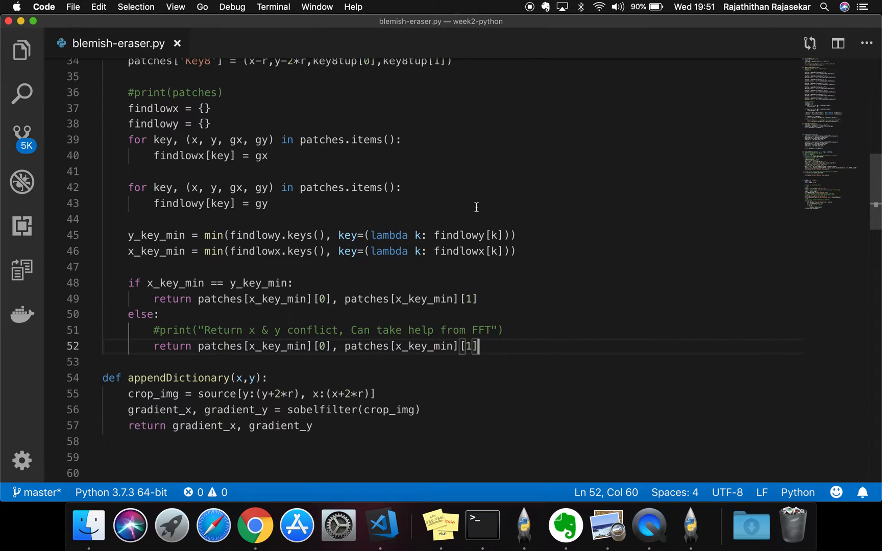
pyautogui.scroll(-3)
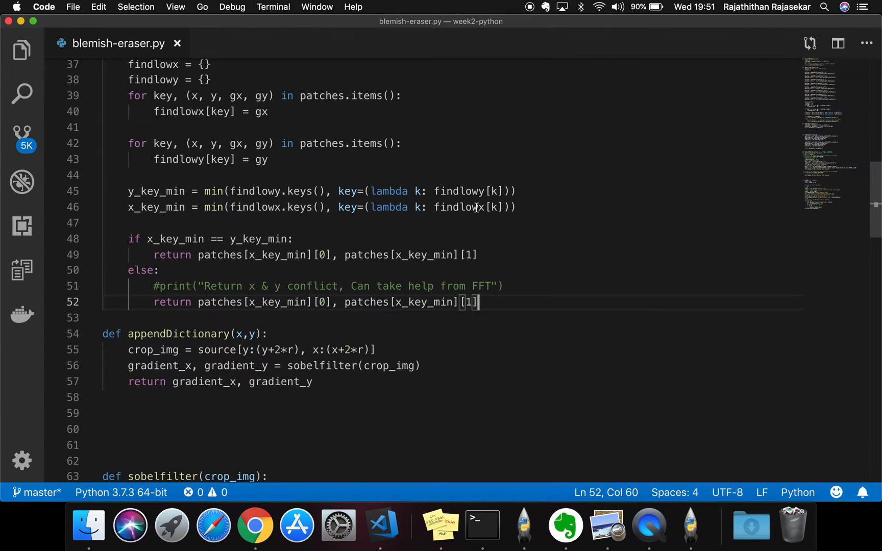
pyautogui.moveTo(516, 271)
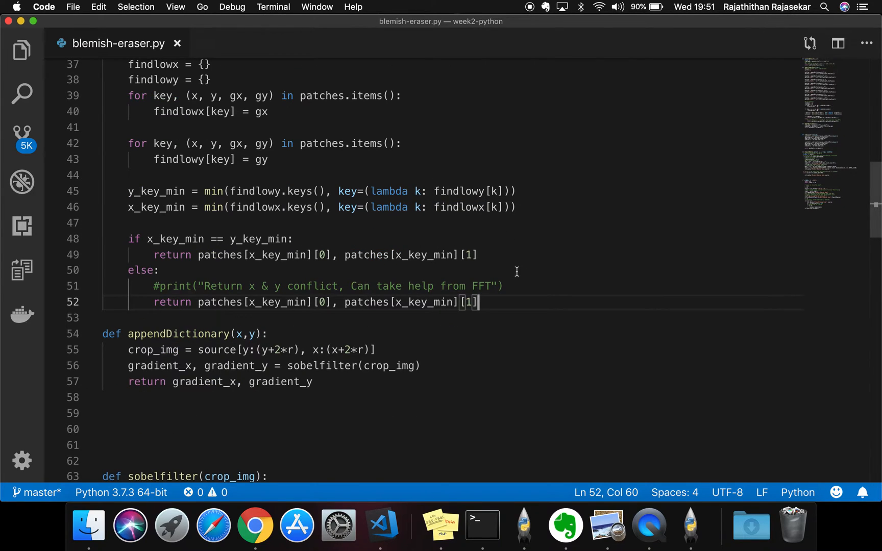
pyautogui.scroll(-3)
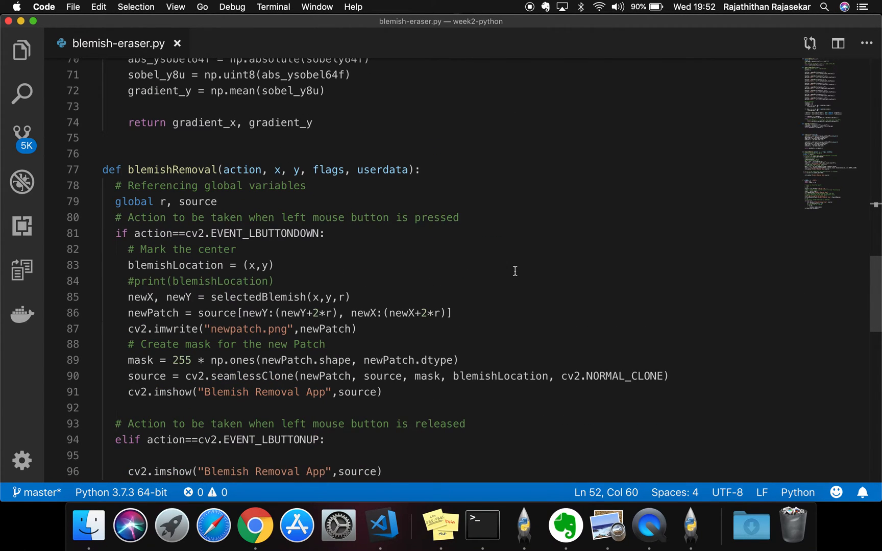
pyautogui.scroll(-3)
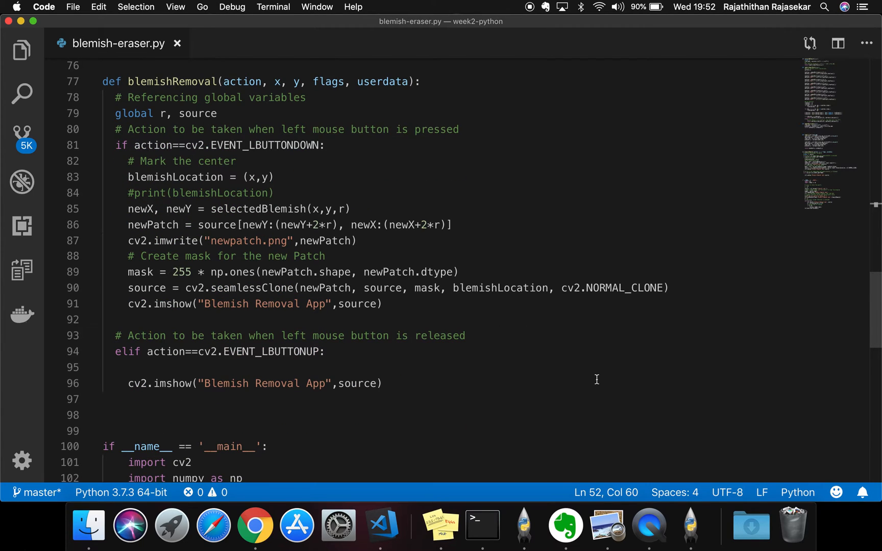
pyautogui.moveTo(558, 363)
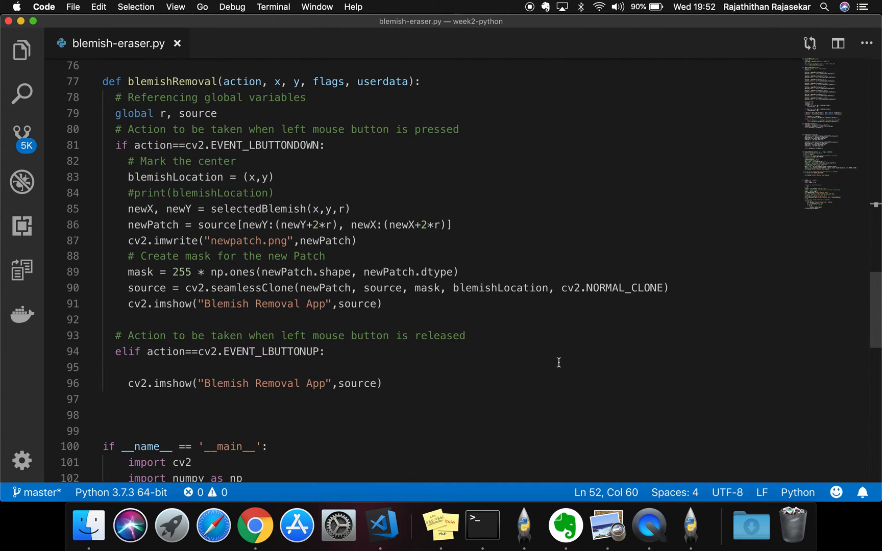
pyautogui.scroll(-3)
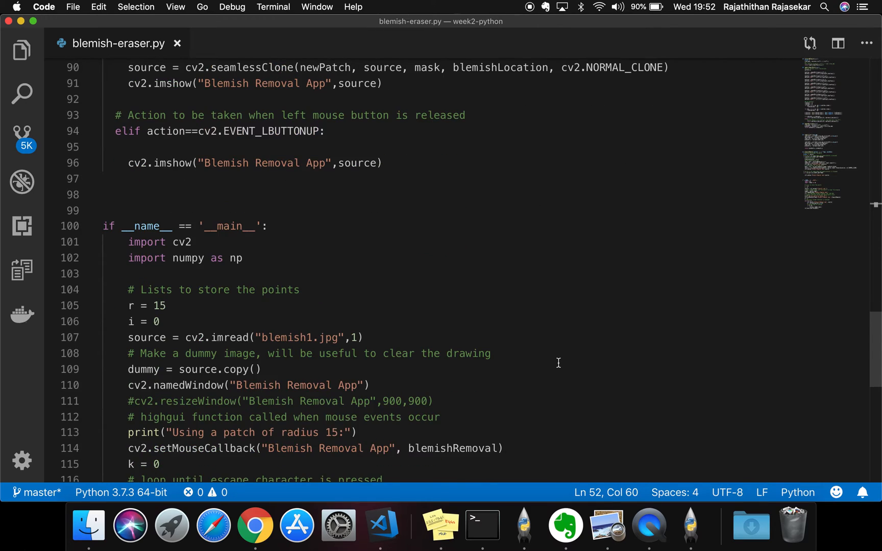